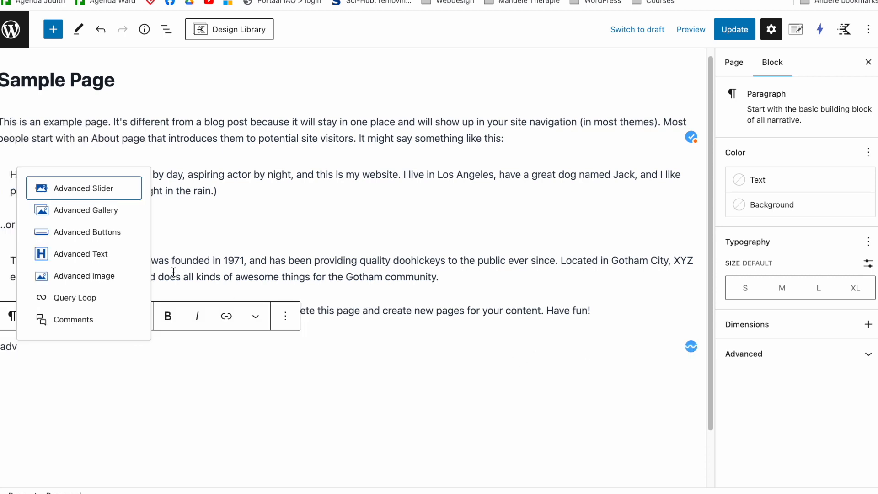
- Add a Kadence Advanced Text H2 heading block below the last paragraph of the Sample Page
click(80, 253)
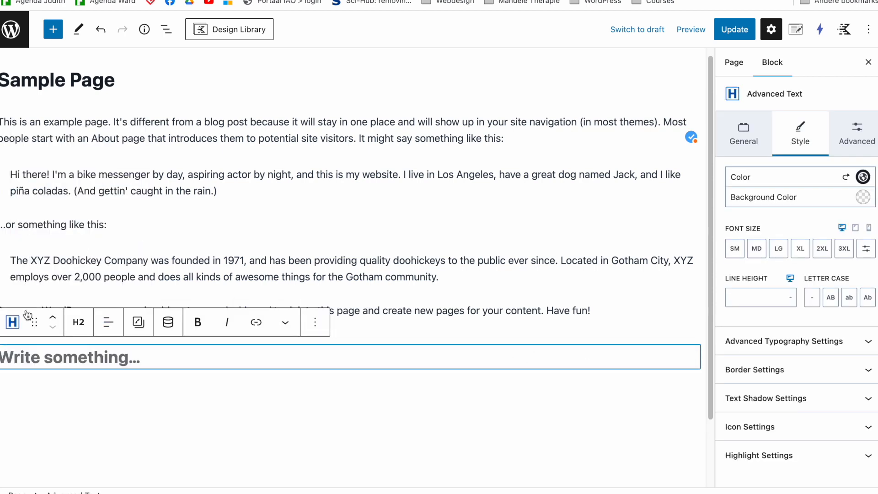
mouse_move(79, 323)
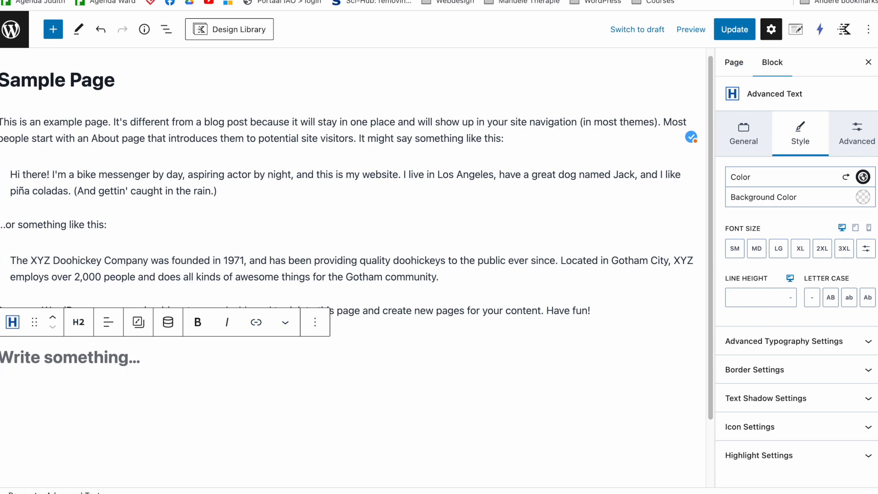
mouse_move(856, 134)
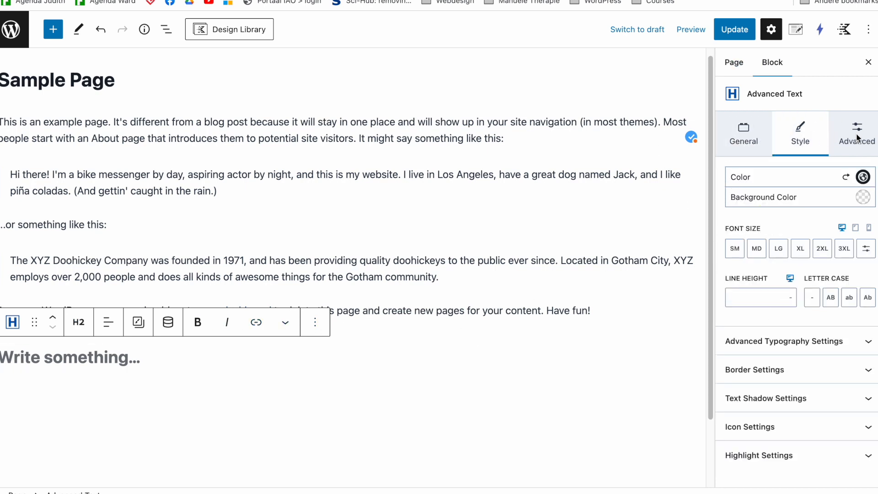
click(856, 133)
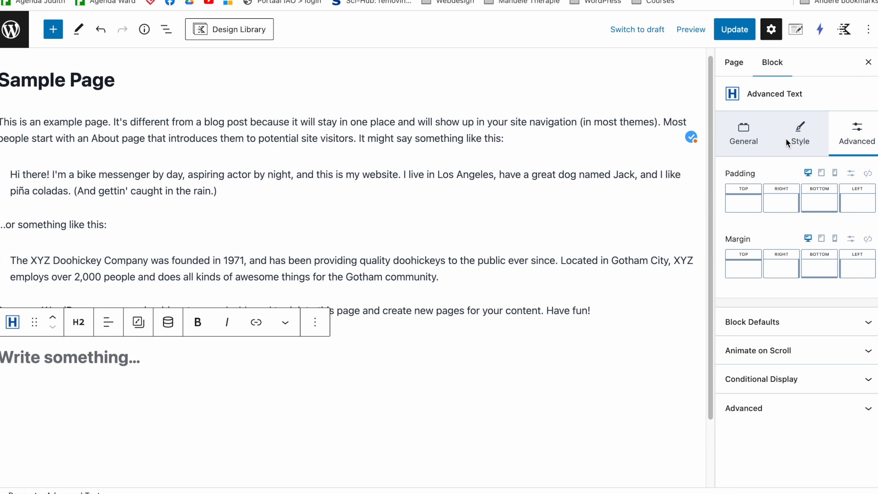
click(743, 133)
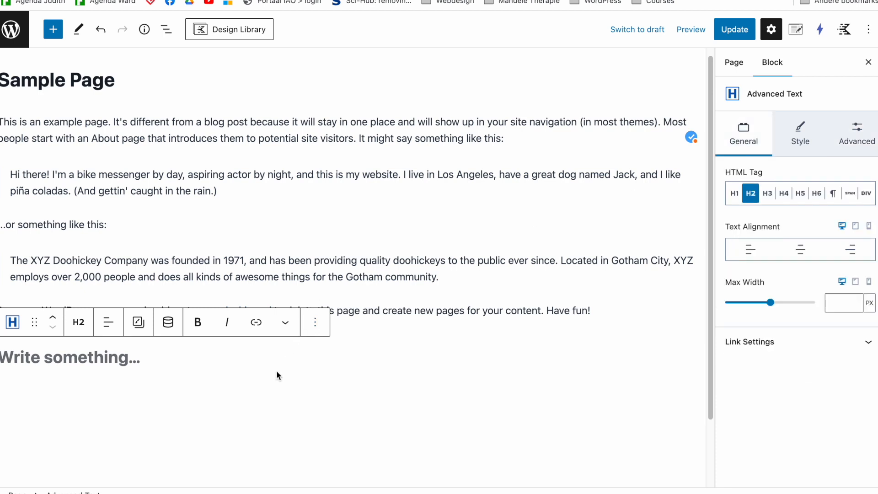
mouse_move(250, 344)
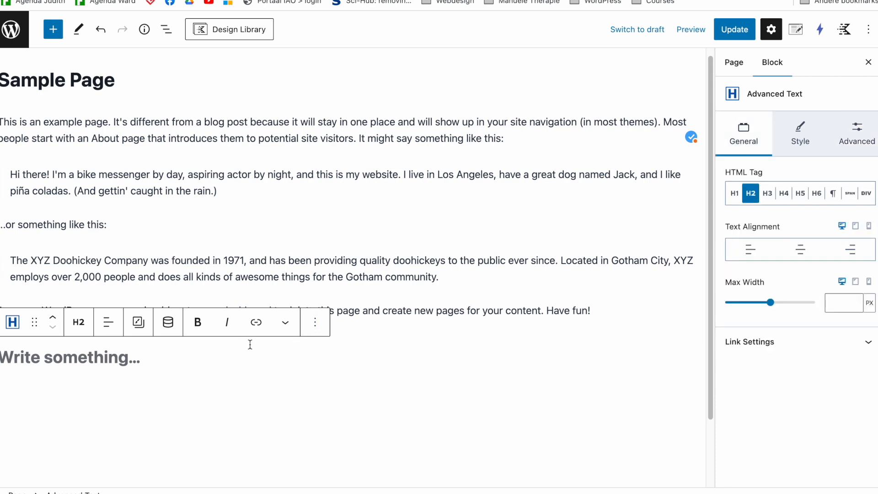
mouse_move(203, 348)
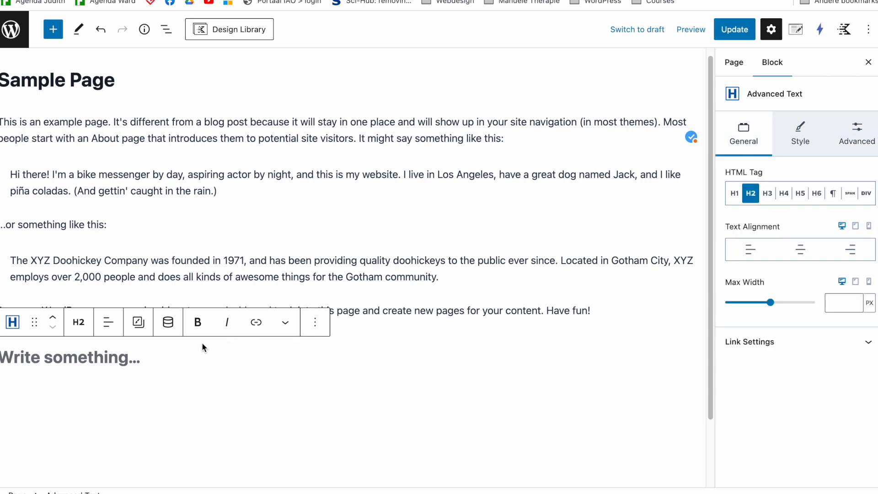
mouse_move(822, 281)
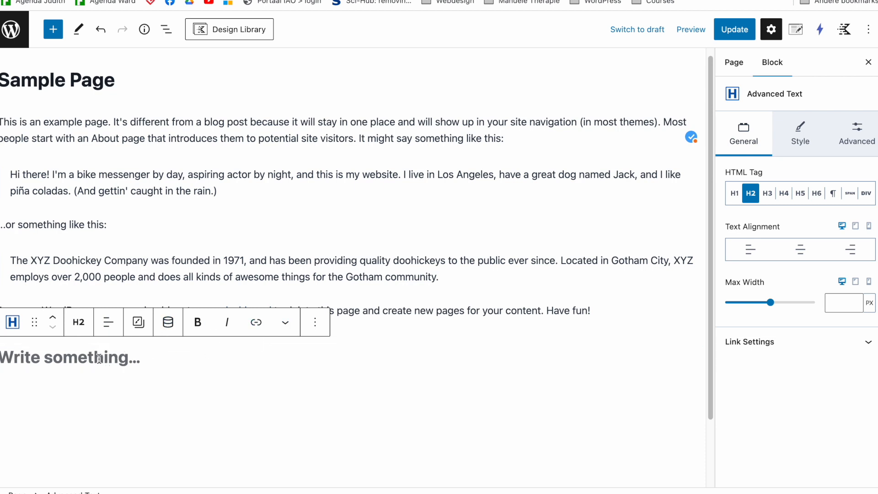
- Write 'This is a dynamic heading' and select the word dynamic for rich-text formatting
text(This is)
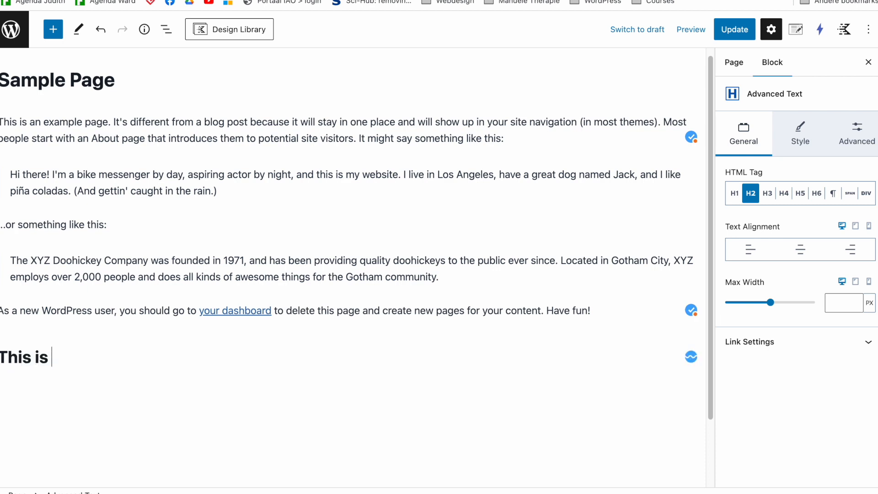
text(a dyn)
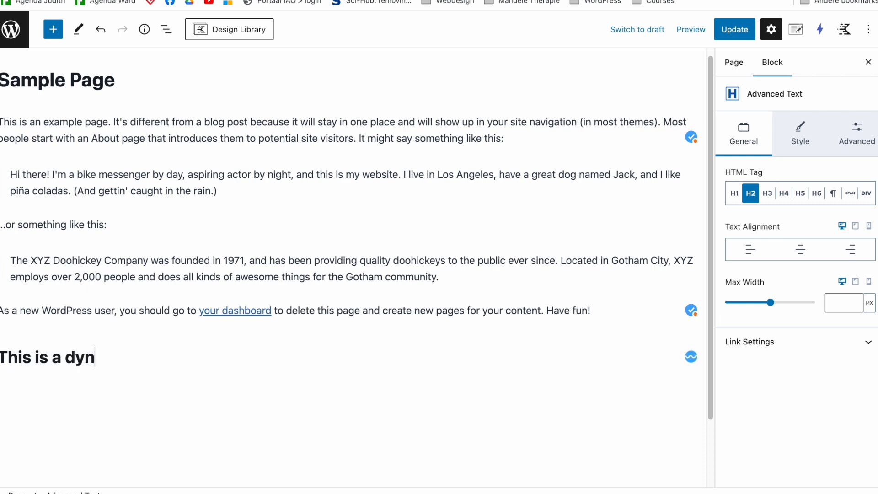
text(amic)
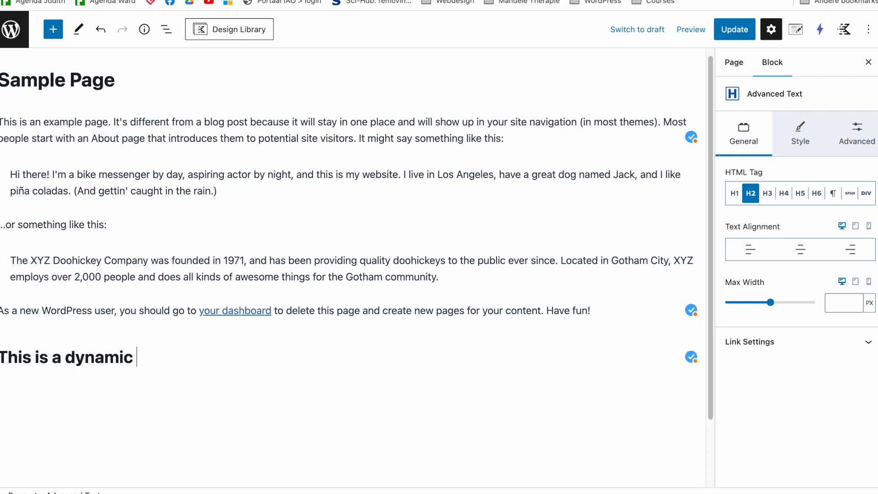
text(heading)
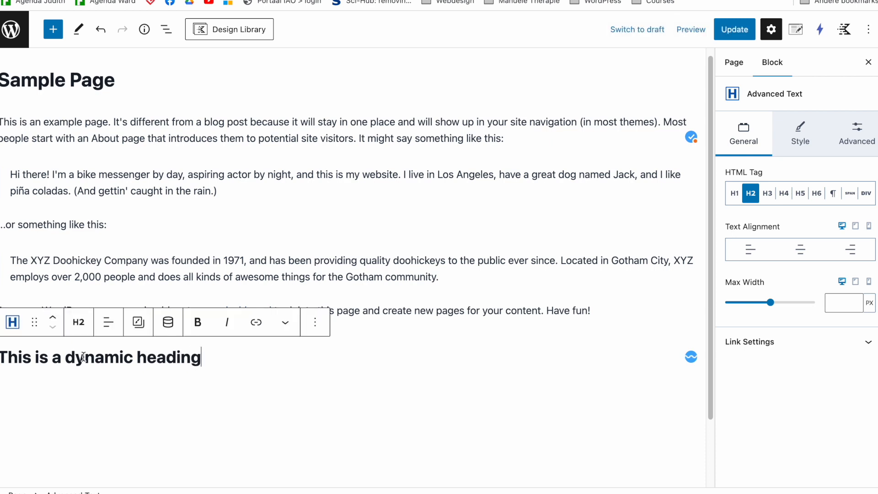
double_click(95, 358)
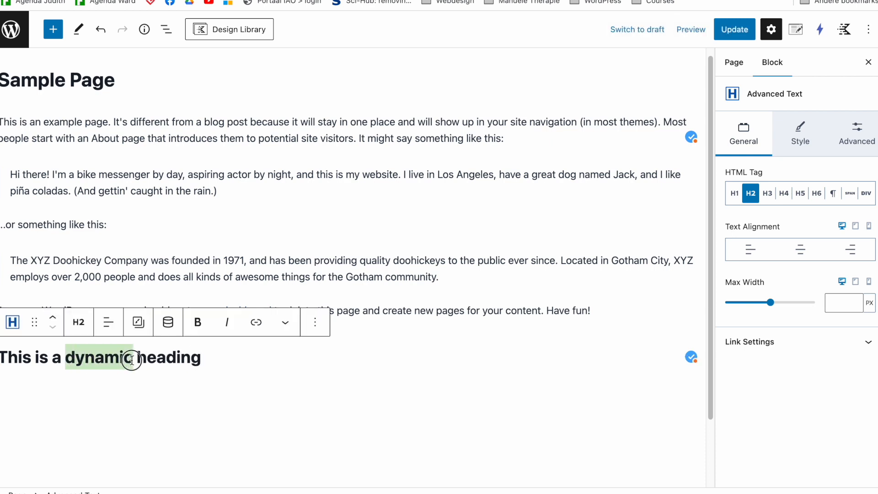
click(286, 322)
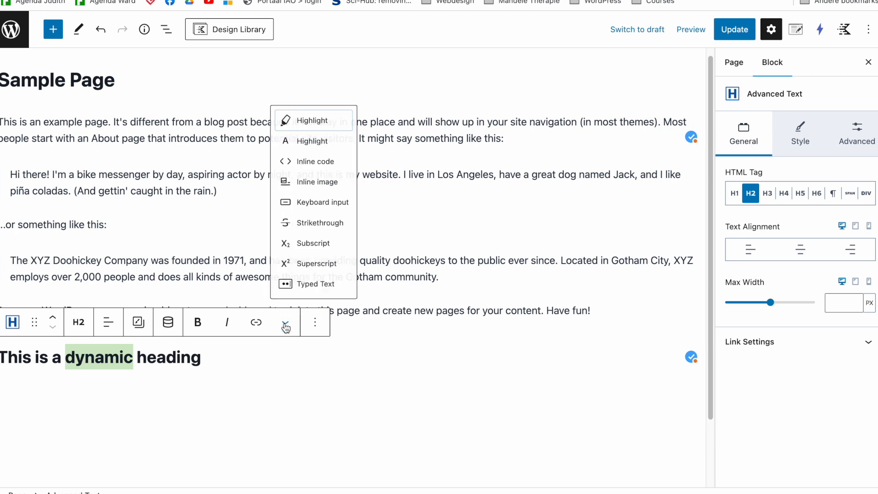
- Apply Typed Text to dynamic with alternate strings new, cool and nice
click(315, 283)
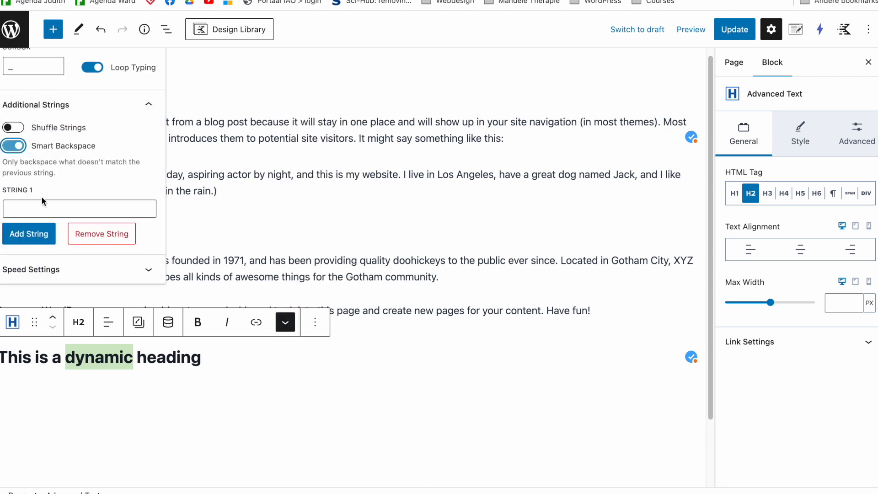
click(79, 209)
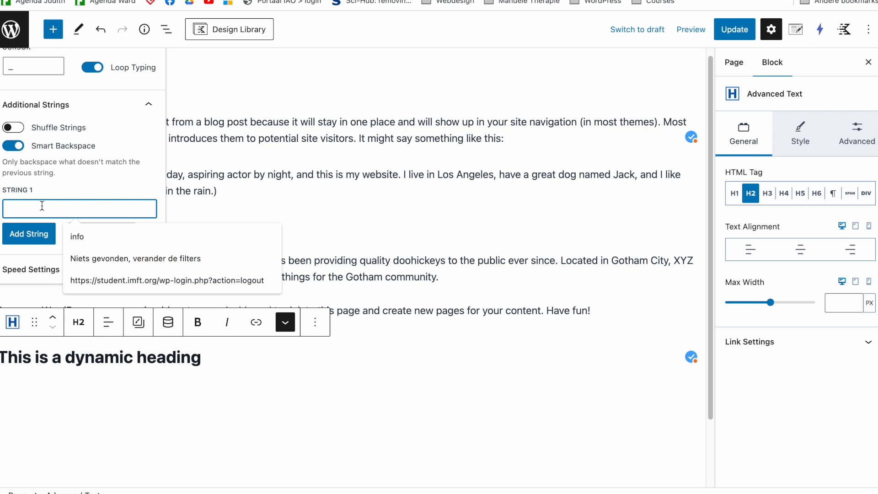
text(new)
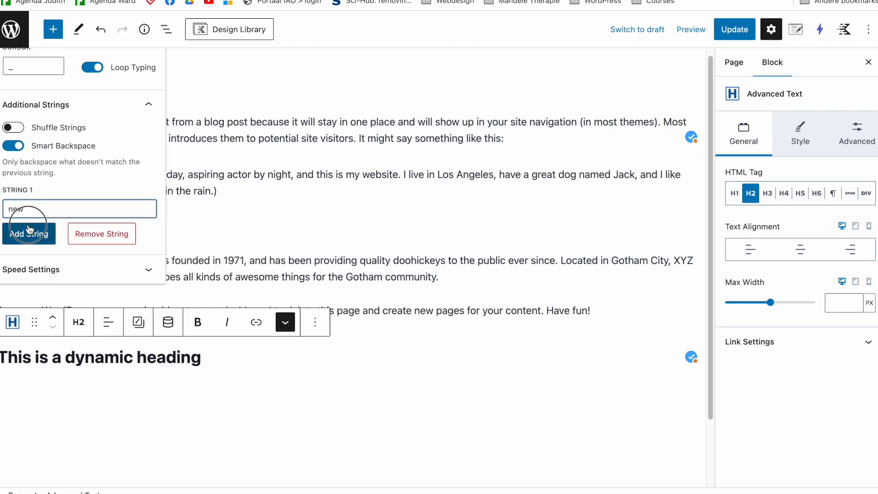
click(28, 234)
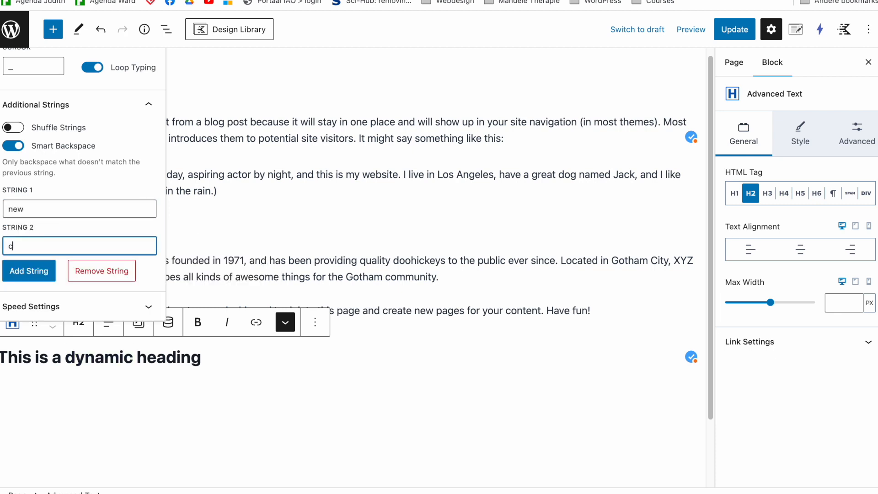
text(cool)
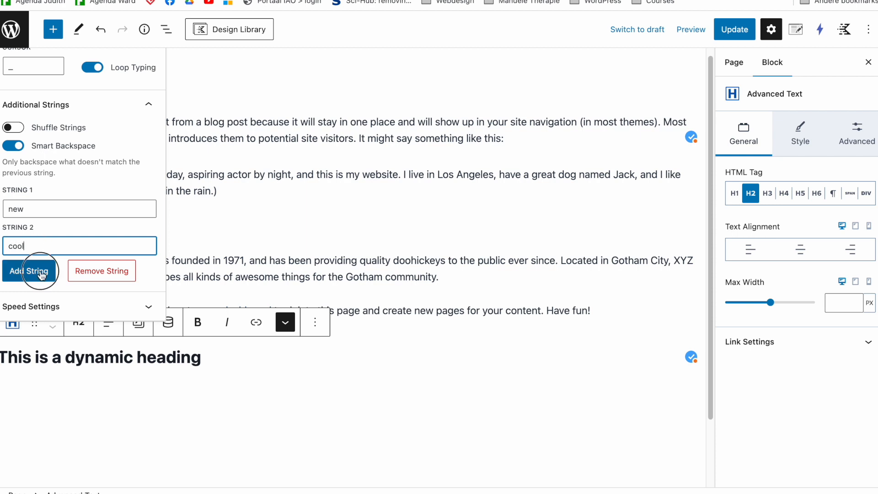
click(29, 271)
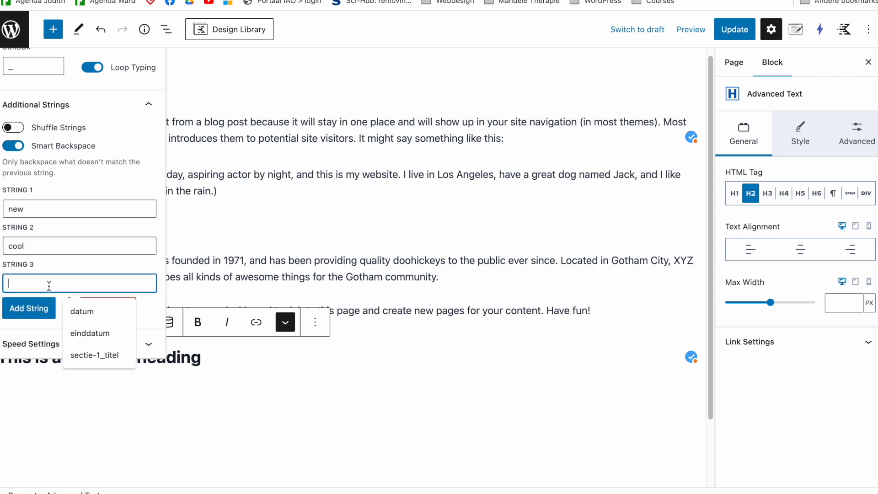
text(nice)
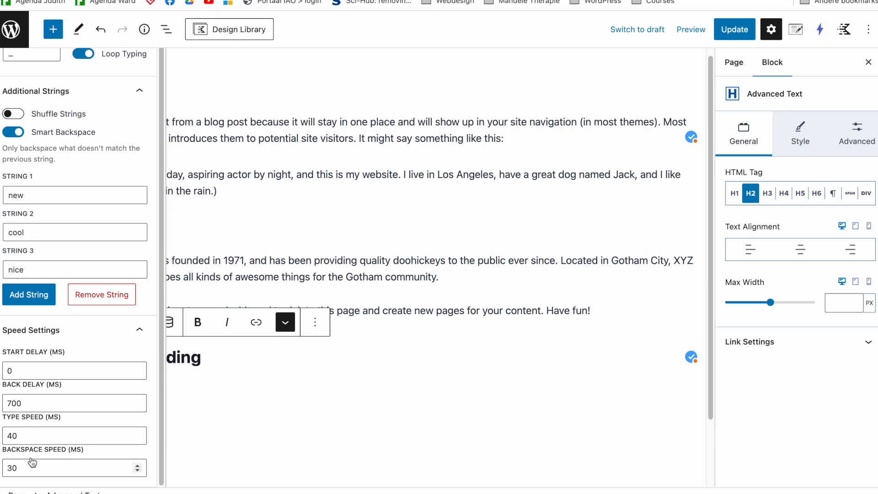
mouse_move(698, 46)
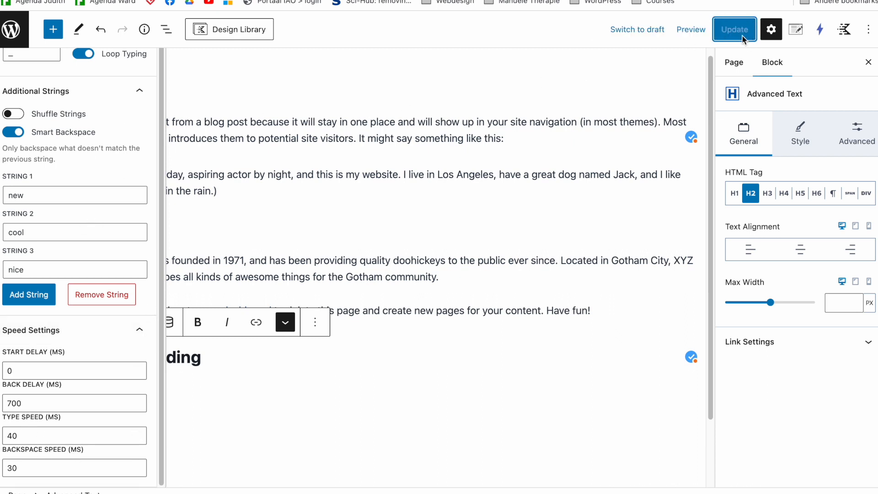
- View the live page where the heading types out nice and cool in turn
click(734, 29)
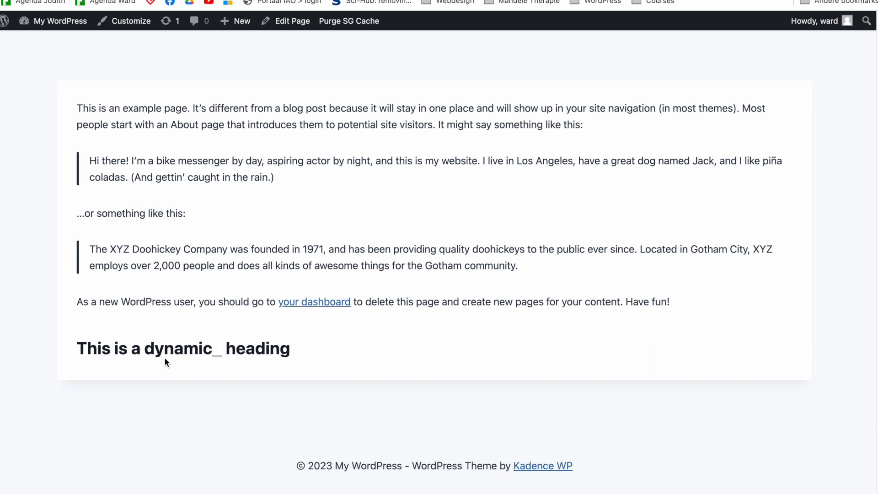
double_click(176, 348)
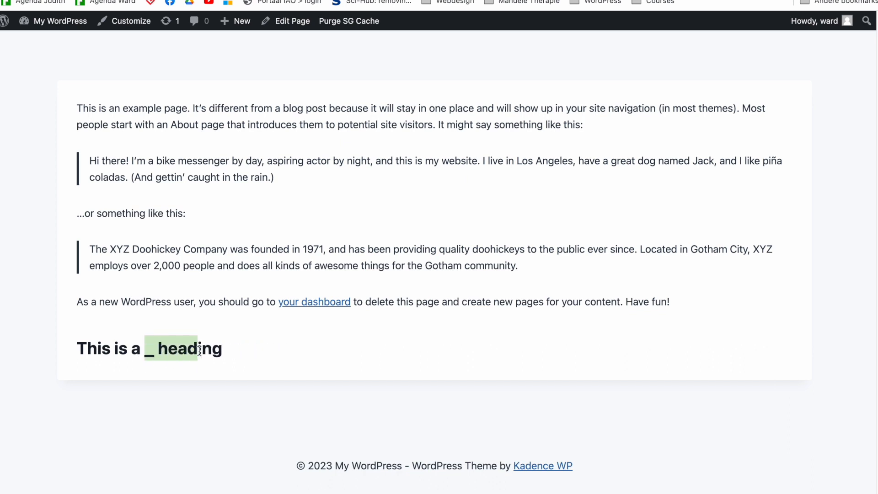
text(nice)
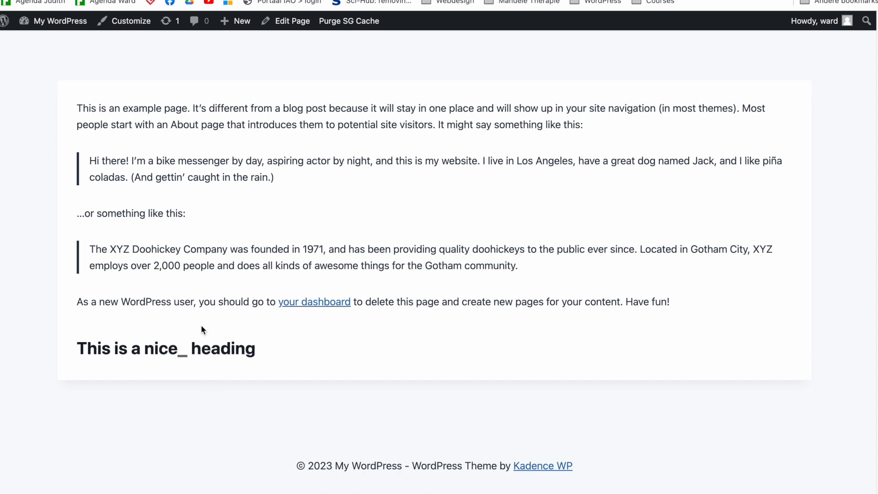
key(BackSpace)
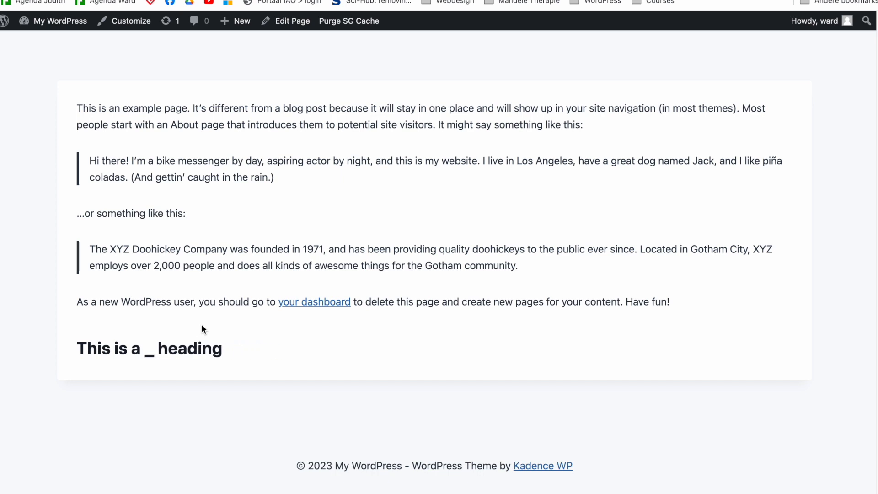
text(cool)
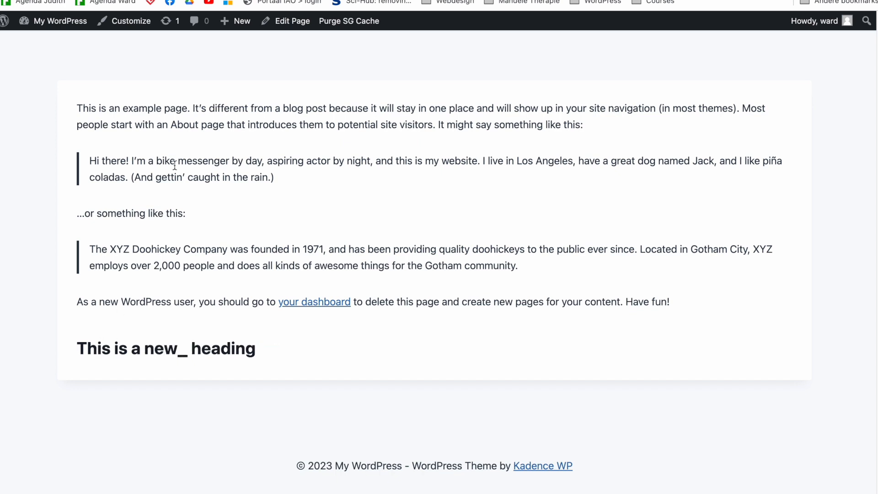
- Return to the editor, then recheck the live page animation showing new
click(292, 21)
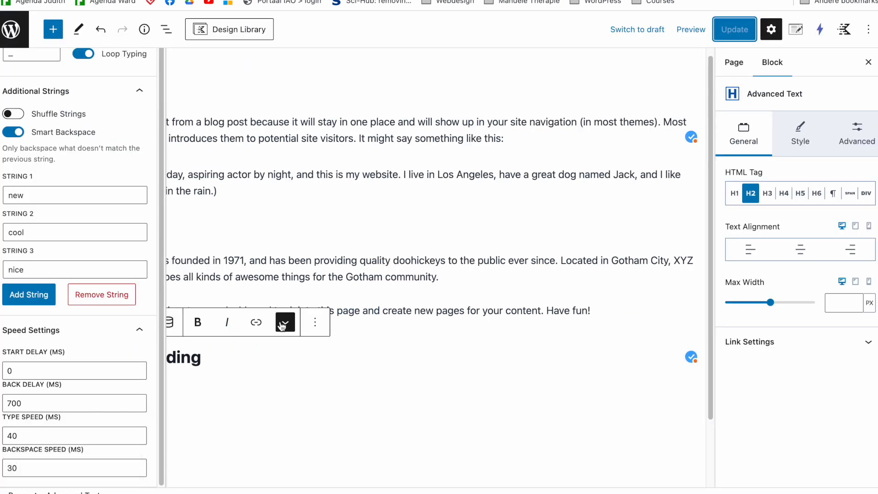
mouse_move(169, 112)
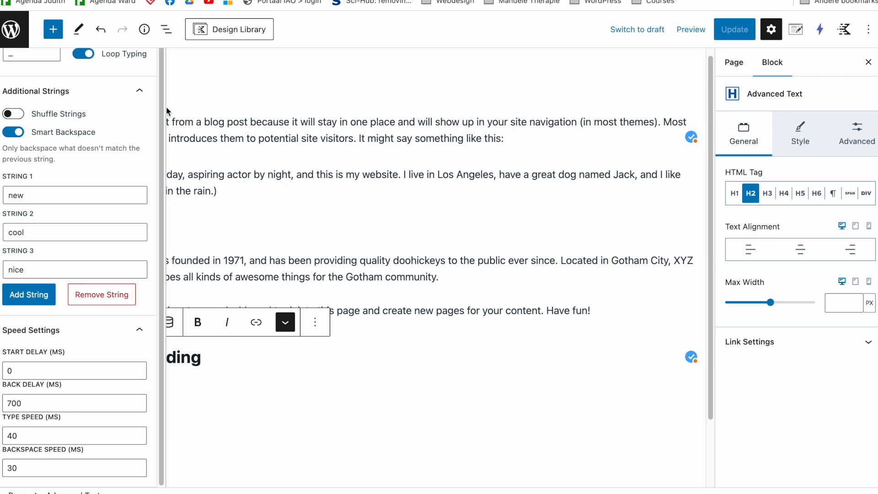
click(734, 62)
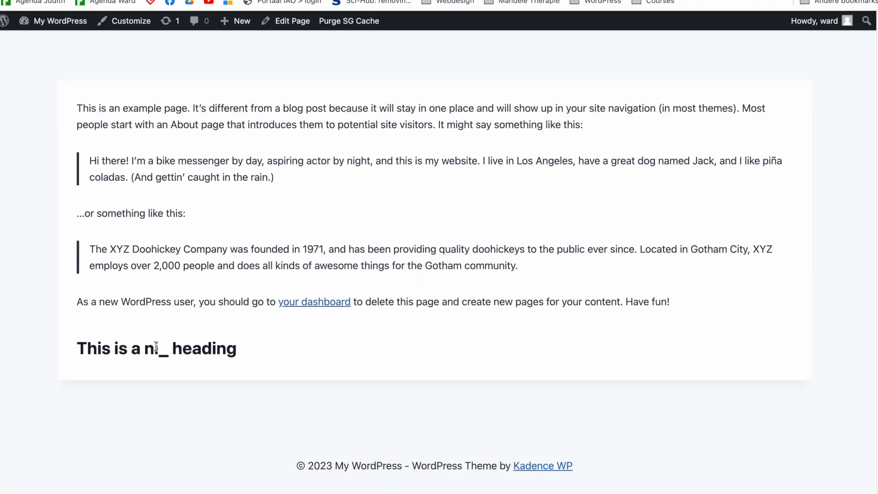
text(ew)
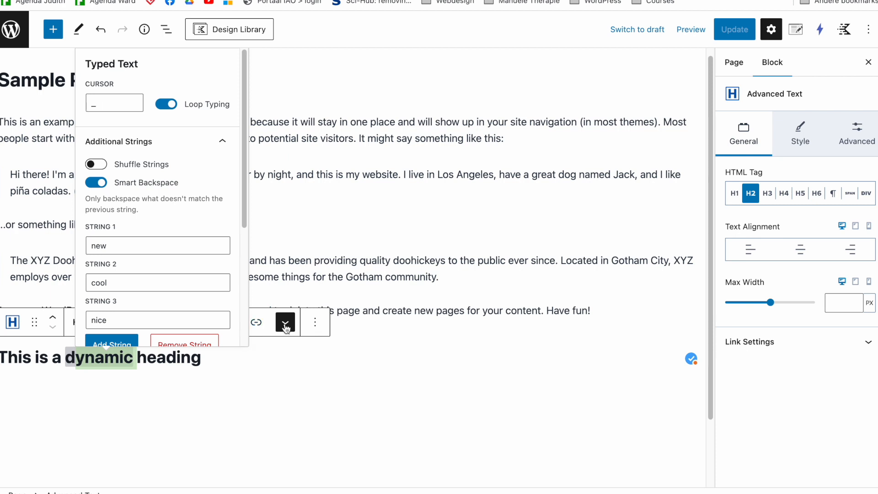
mouse_move(232, 148)
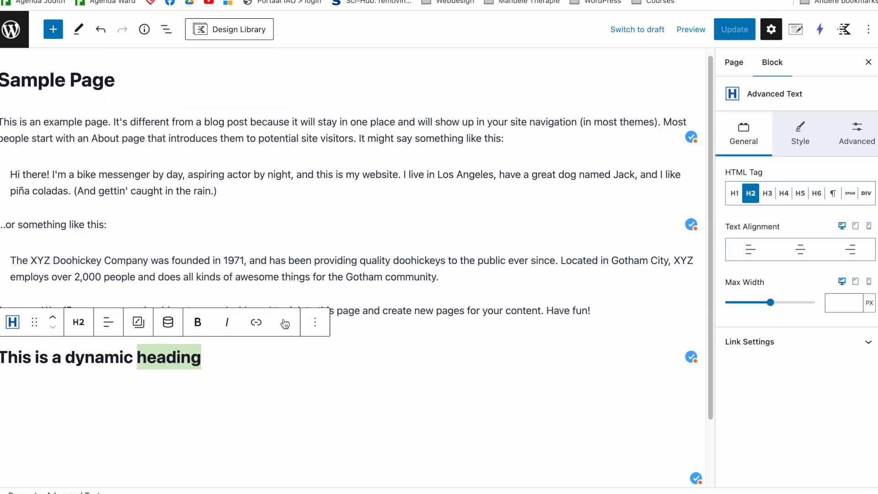
- Preview the typed-text animation inside the editor, cycling through new and nice
click(285, 322)
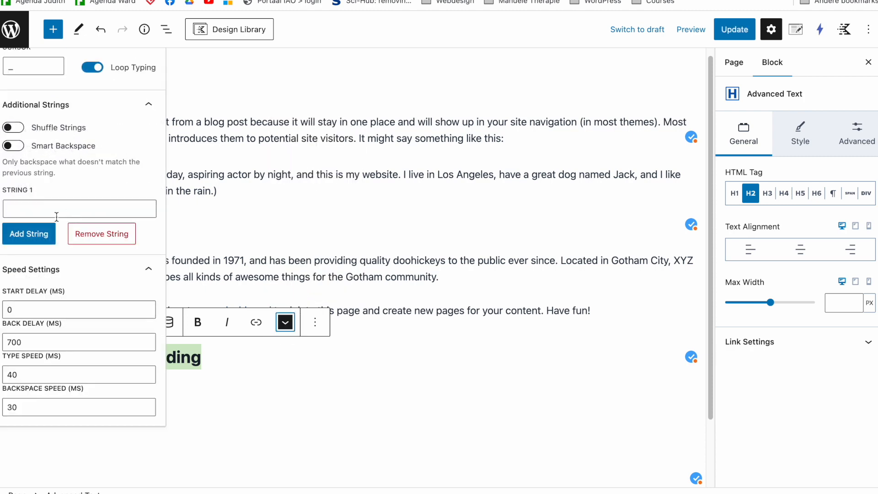
click(78, 209)
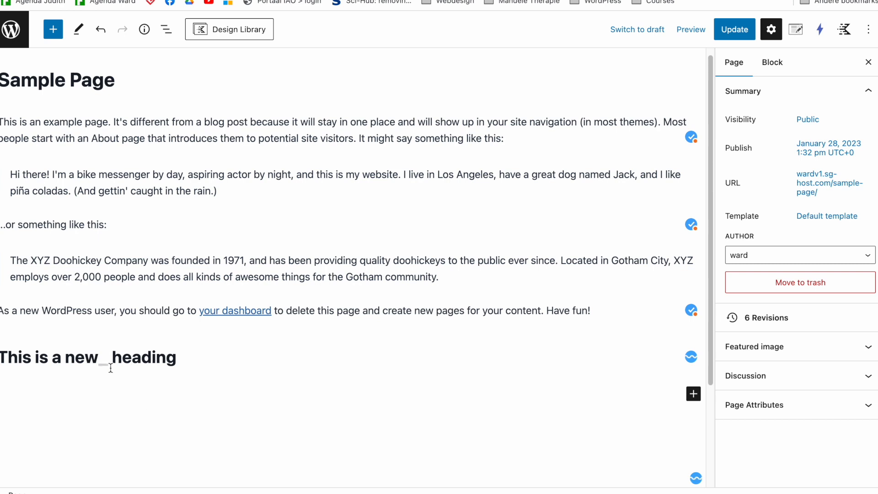
text(nice)
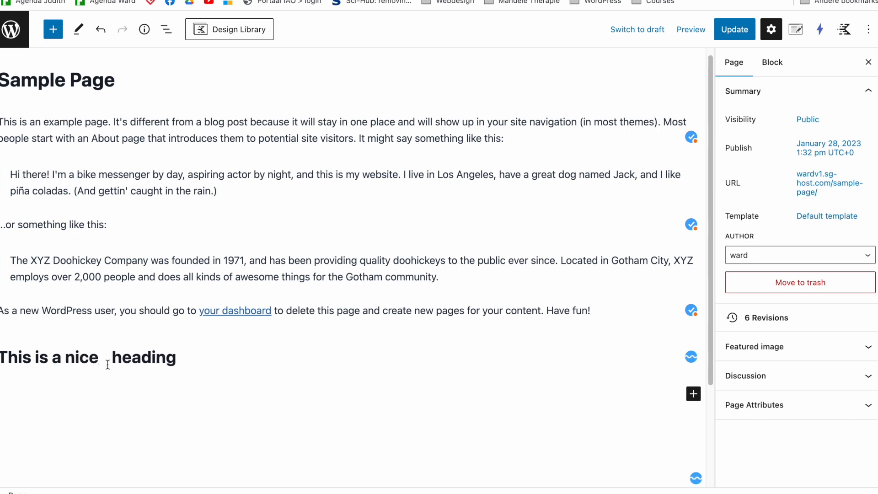
click(87, 358)
text(.)
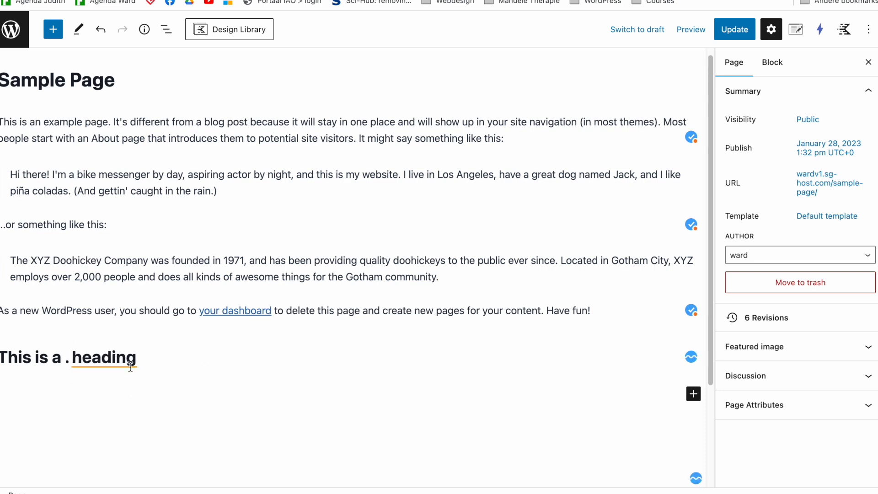
mouse_move(157, 472)
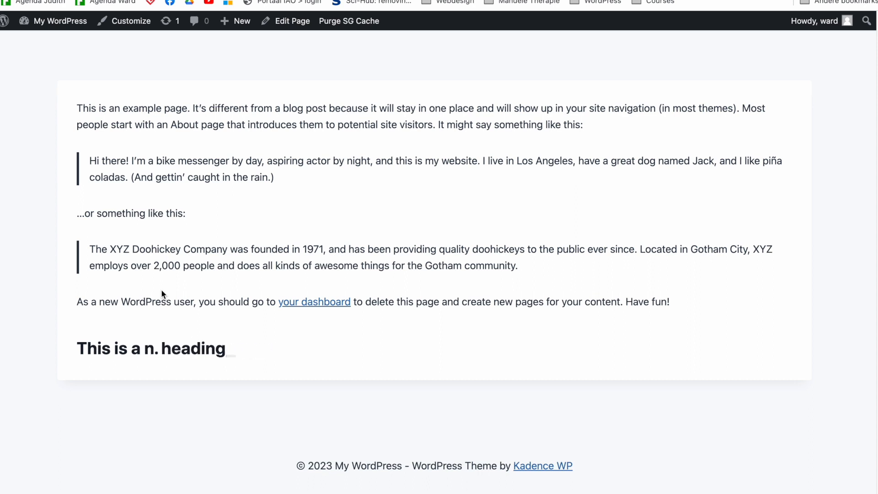
- Watch the live page heading type cool and nice with a blinking cursor
text(cool)
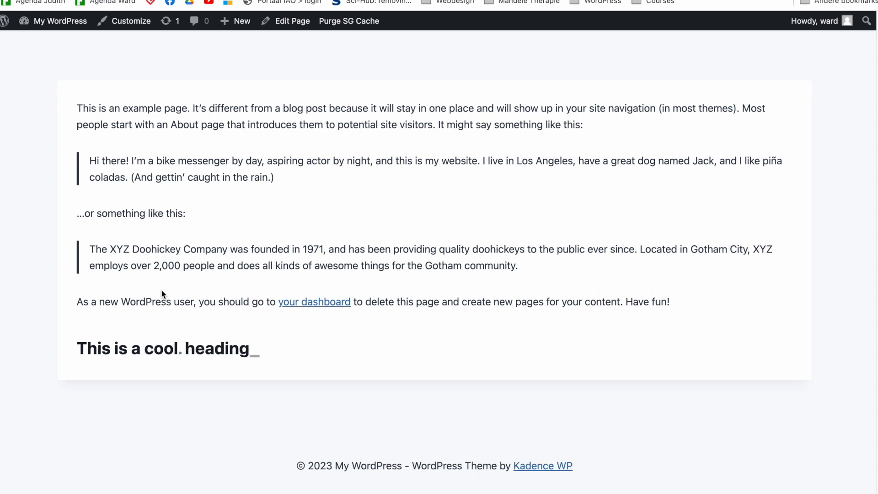
text(nice)
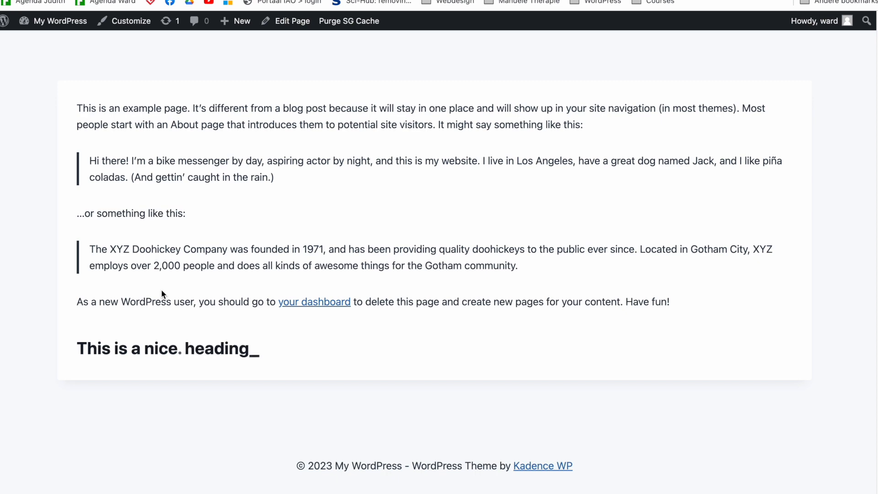